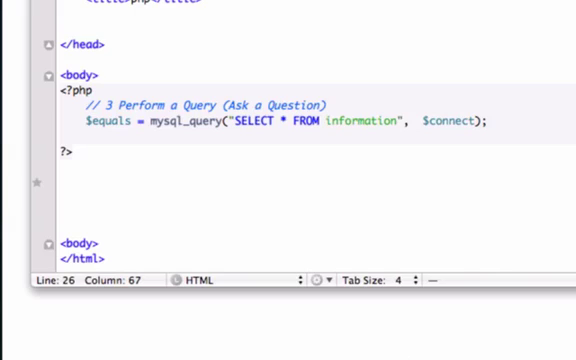
mouse_move(142, 168)
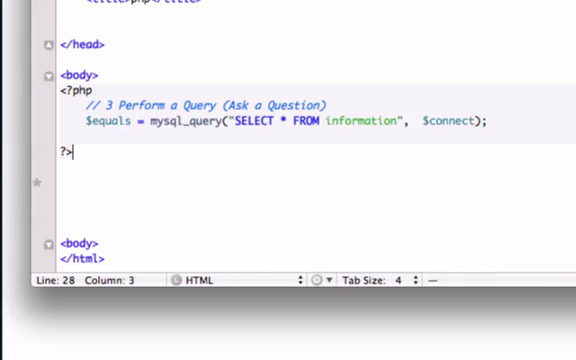
mouse_move(207, 174)
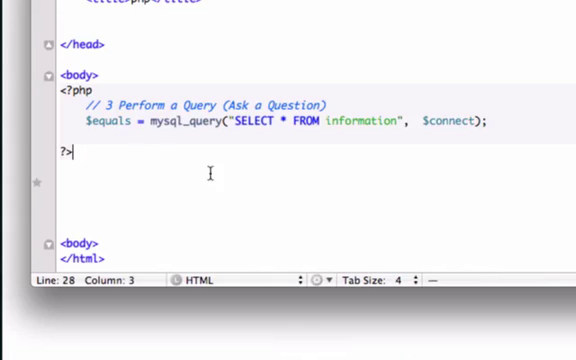
Step: Add an indented <?php ?> block below the query block with the comment '// 4 Return the Data'
key("Return")
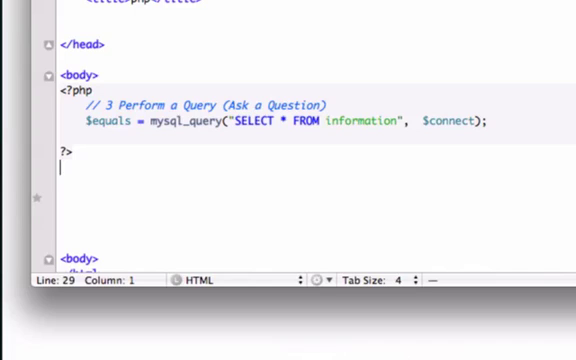
type("<?php?>")
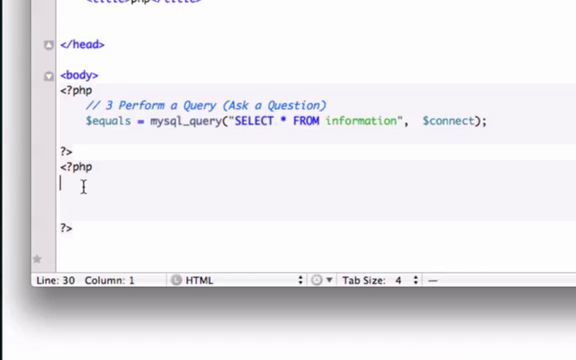
key("Tab")
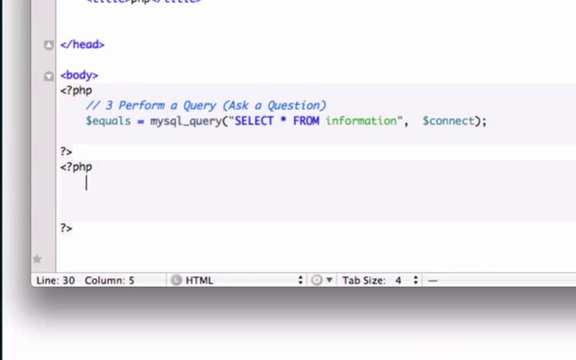
type("// 4")
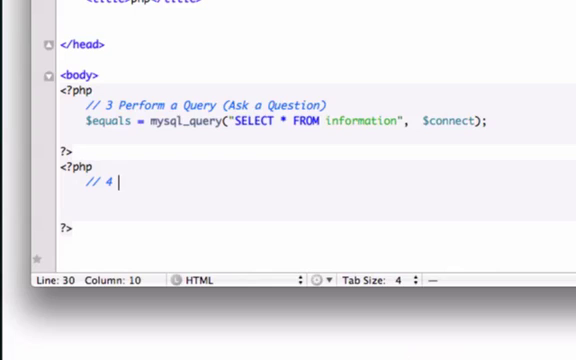
type("Ret")
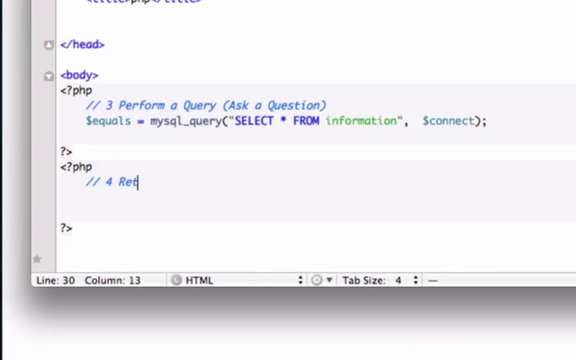
type("urn the")
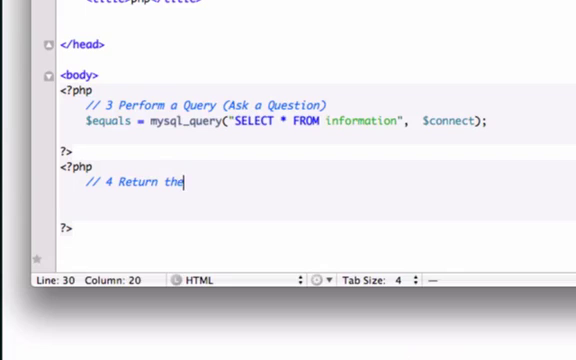
type("Data")
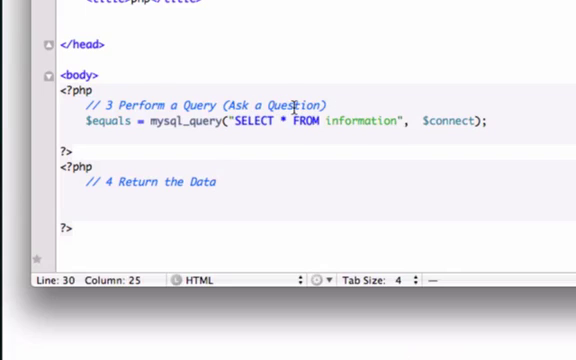
mouse_move(370, 105)
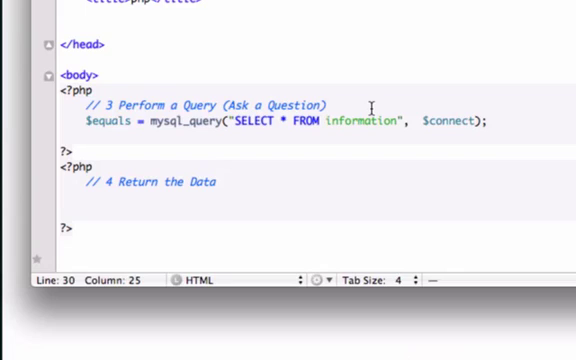
mouse_move(333, 104)
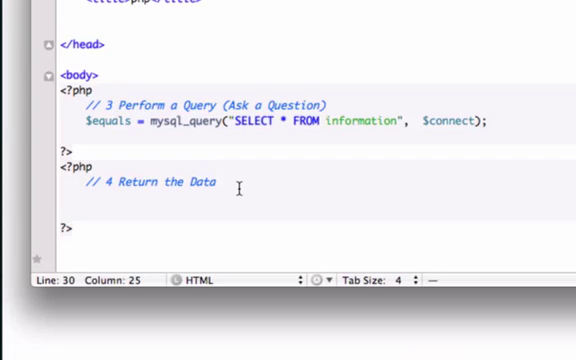
Step: Write a while loop fetching each row with mysql_fetch_array($equals)
type("whil")
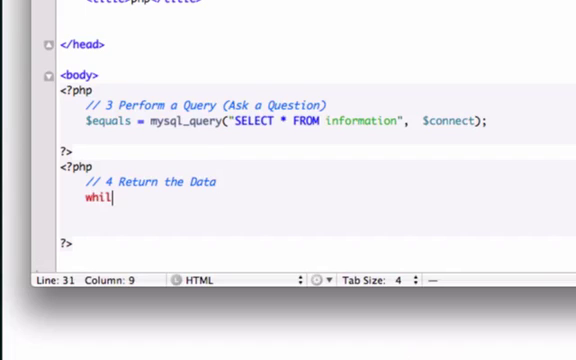
type("e")
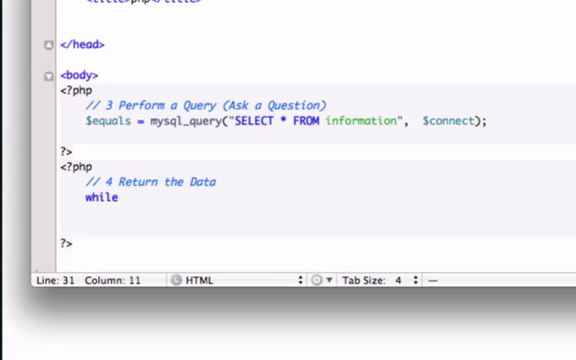
type("( $")
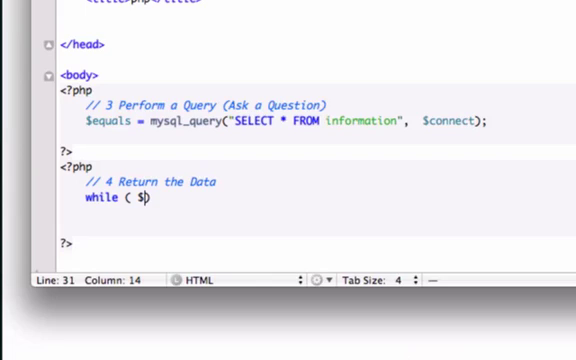
type("column =")
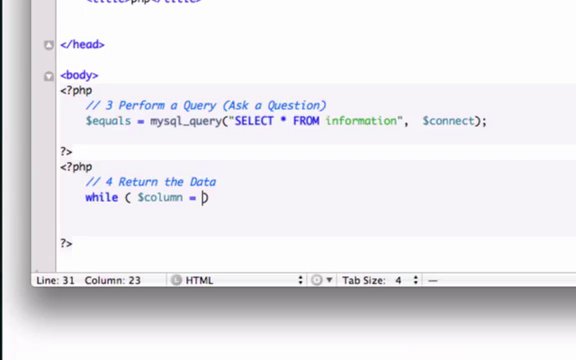
type("mysql")
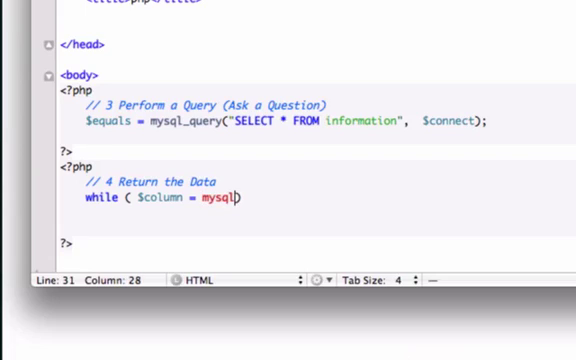
type("_fet")
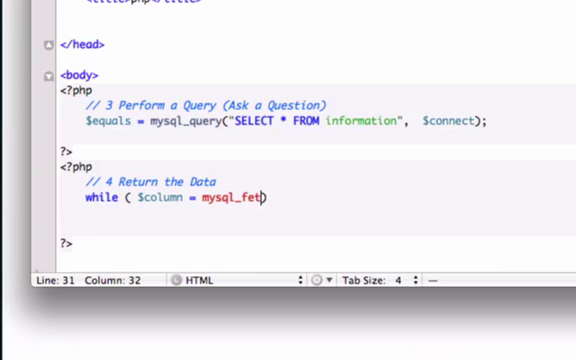
type("ch")
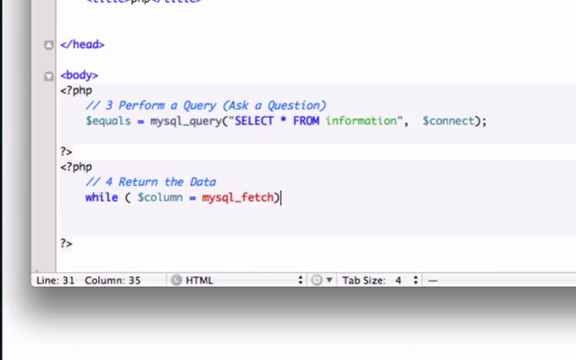
type("_")
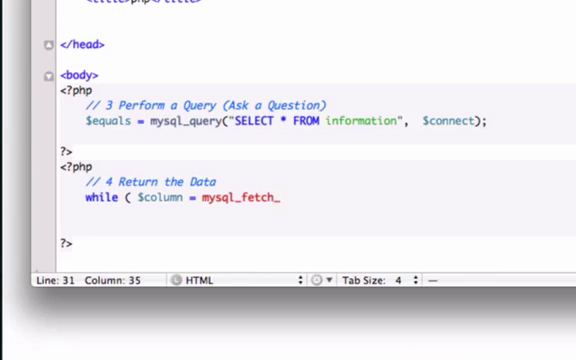
type("array")
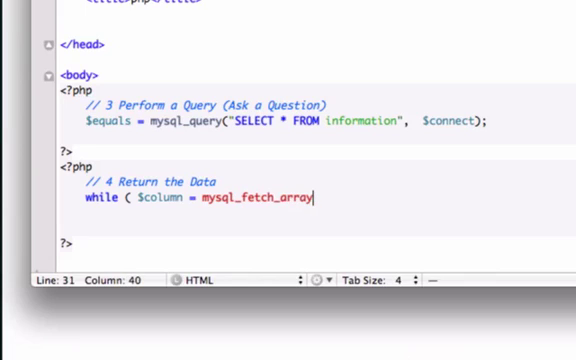
type("()")
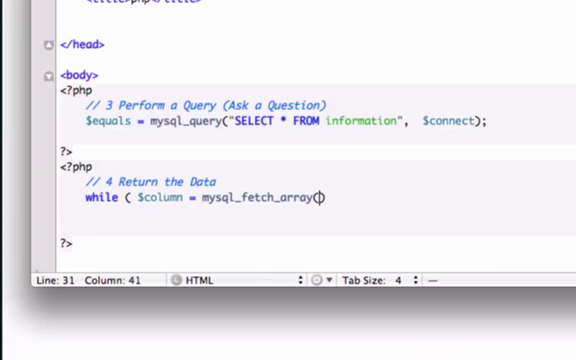
type("$")
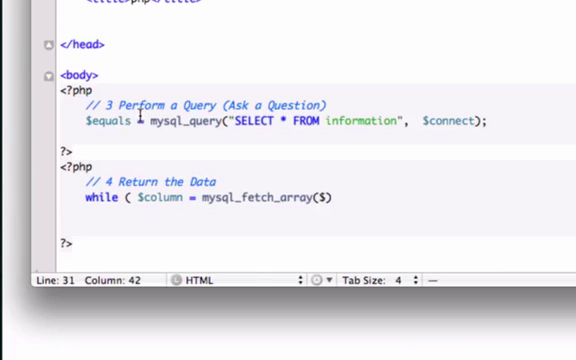
mouse_move(205, 120)
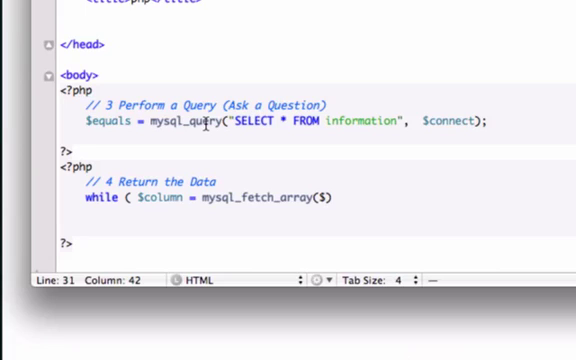
type("equals")
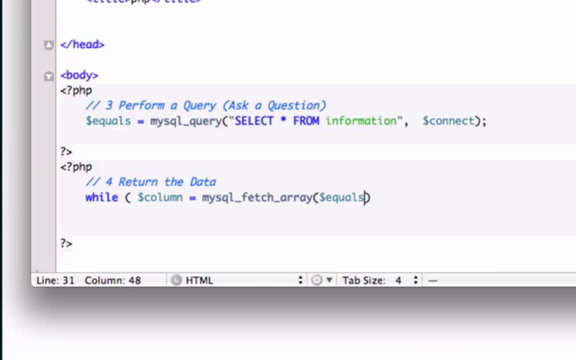
type(")")
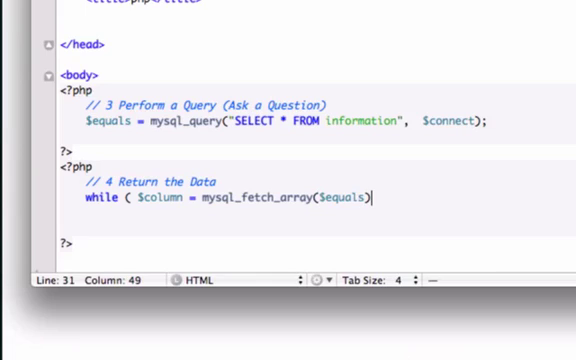
type("){")
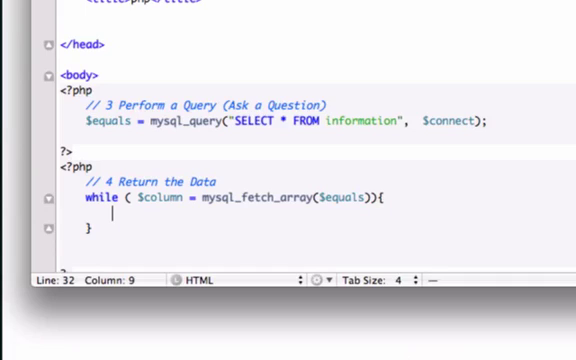
Step: Inside the loop, echo $column[1], a space, $column[2] and "<br>"
type("echo $")
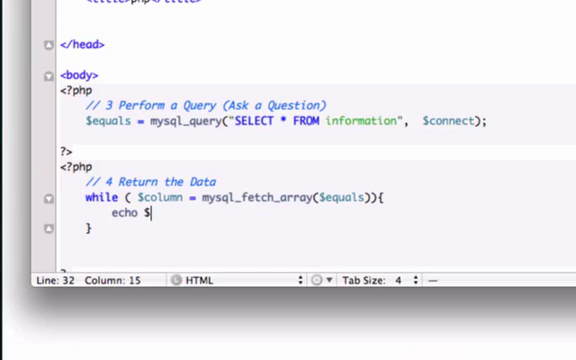
type("column")
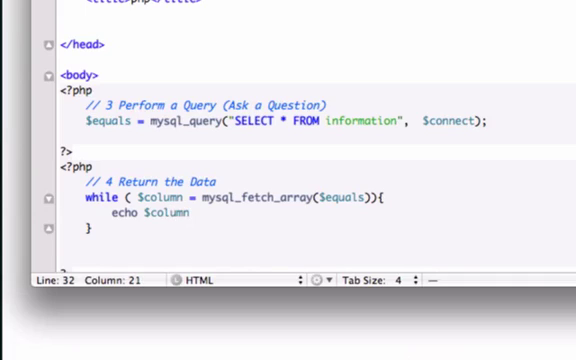
type("[1]")
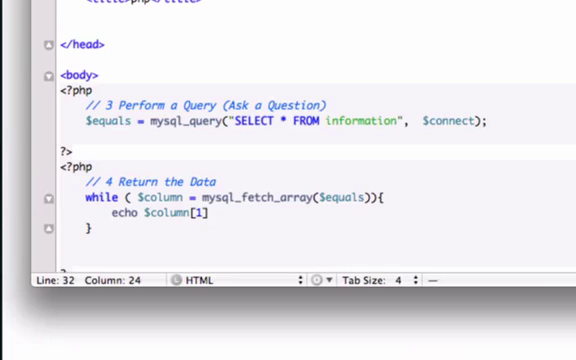
type(".")
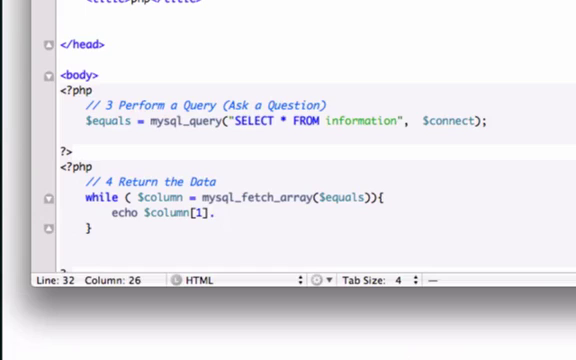
type("\" \"")
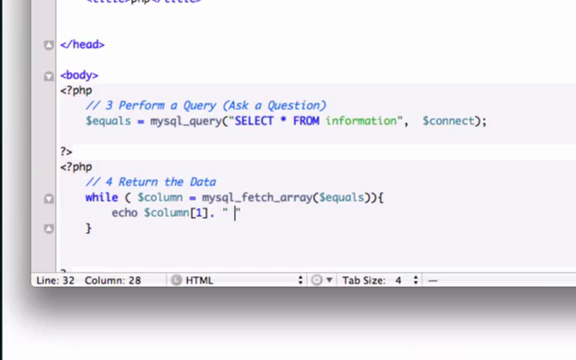
type("\">")
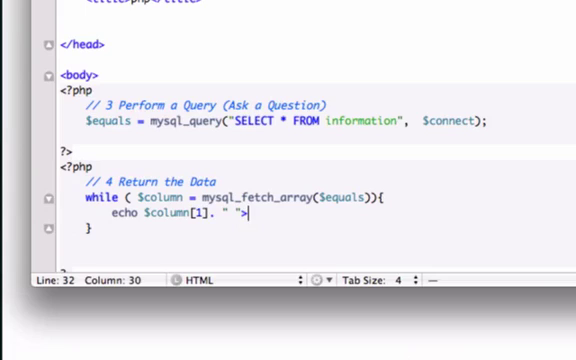
type(".")
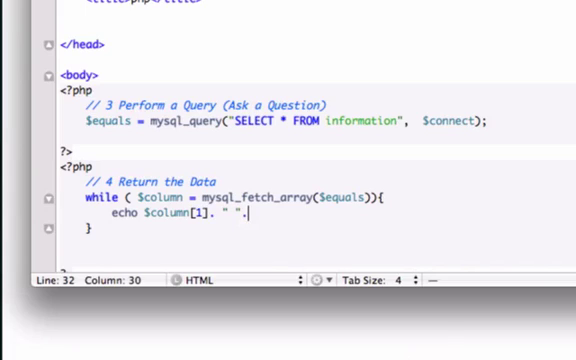
type("$")
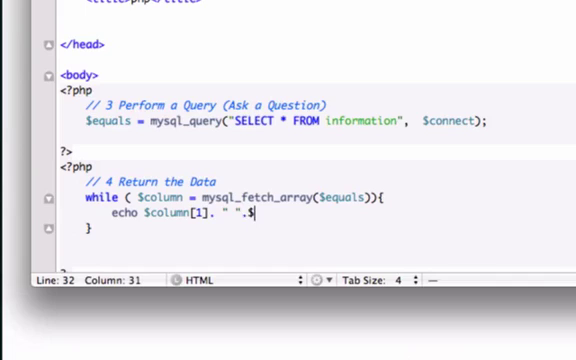
type("col")
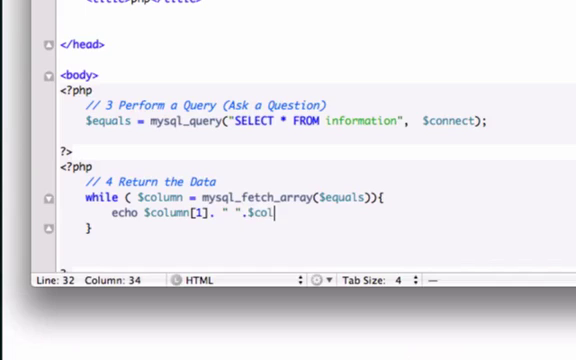
type("umn")
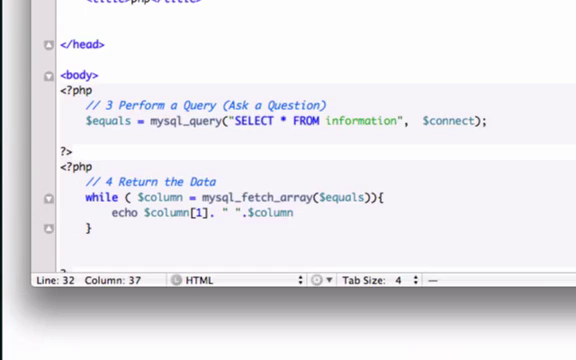
type("[2].")
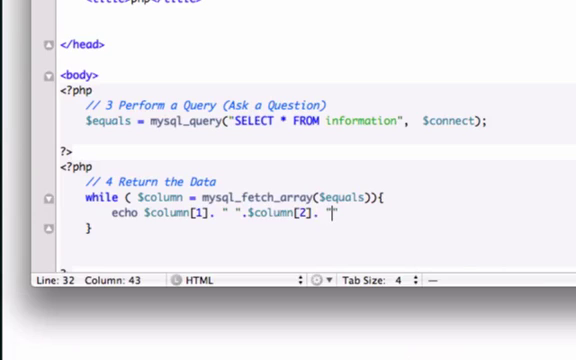
type("<br>")
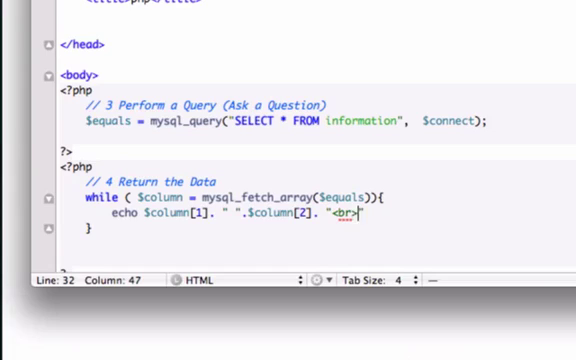
type("\"")
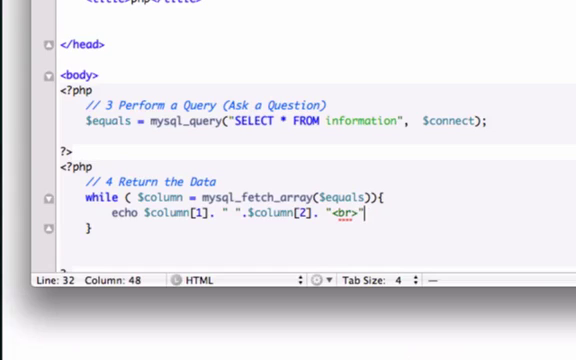
type(";")
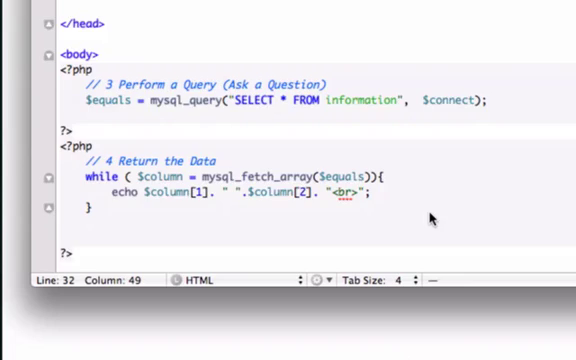
scroll("down", 3)
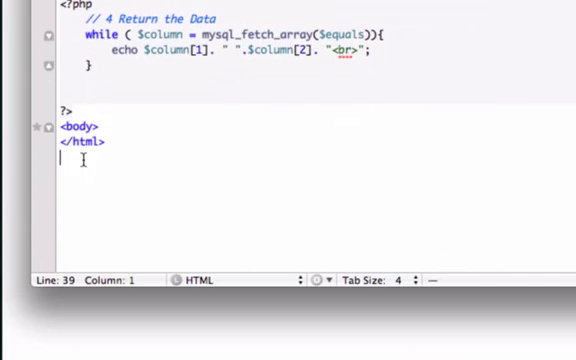
mouse_move(175, 153)
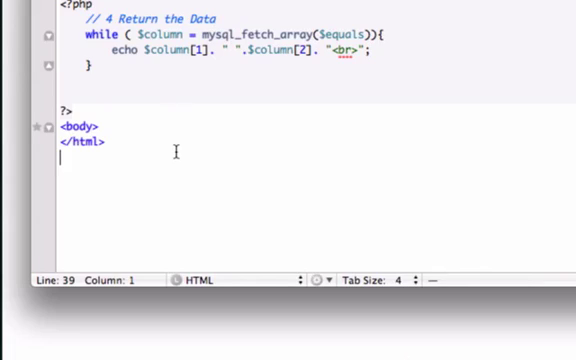
Step: Add a PHP block after </html> containing mysql_close($connect);
type("?")
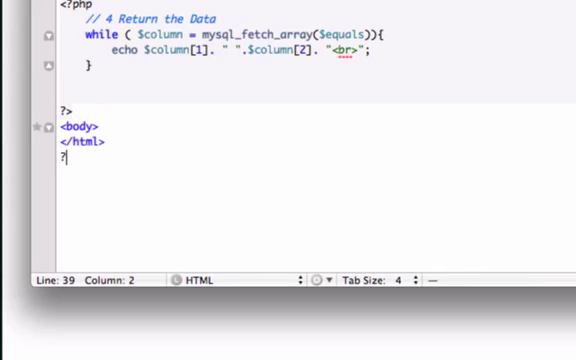
type("<?")
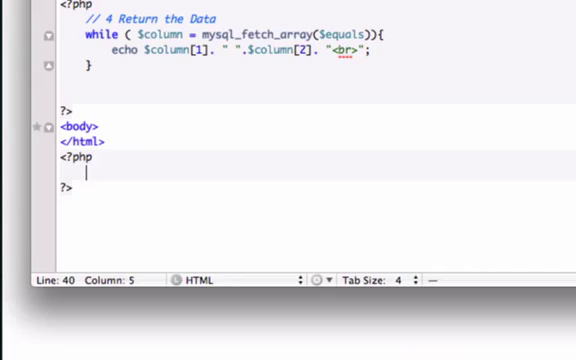
type("mu")
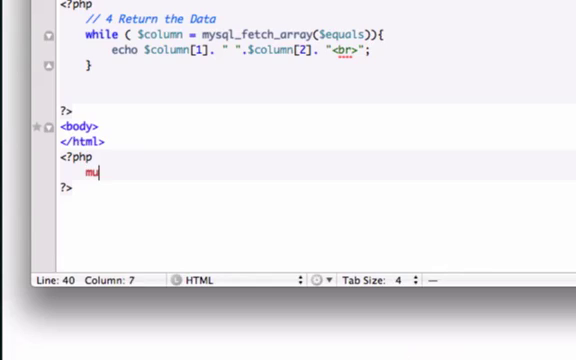
type("sql")
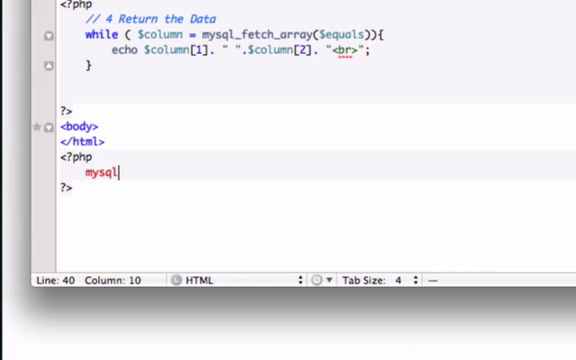
type("_")
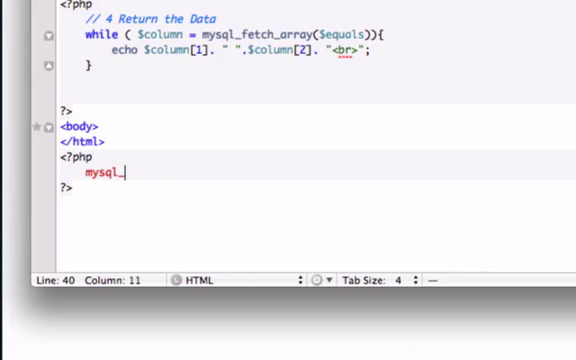
type("close($")
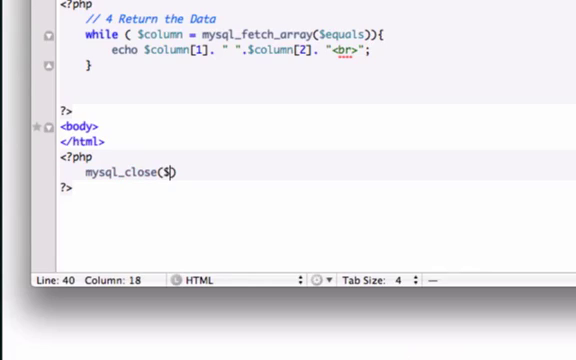
type("connect")
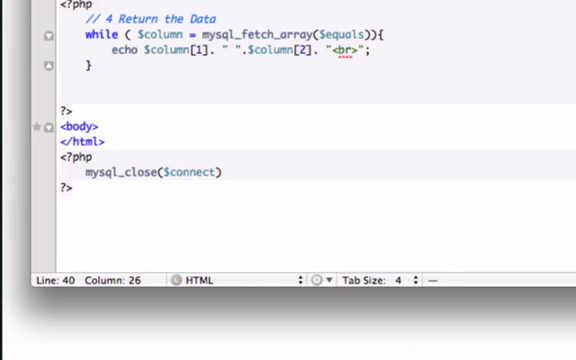
type(";")
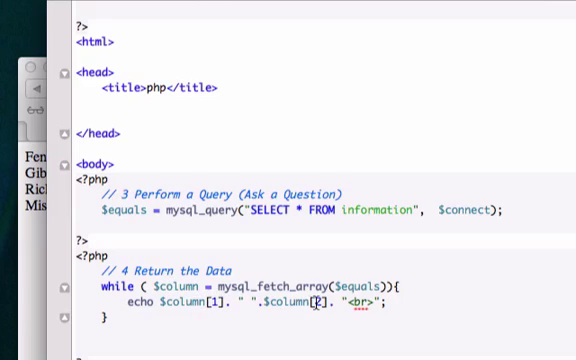
mouse_move(33, 273)
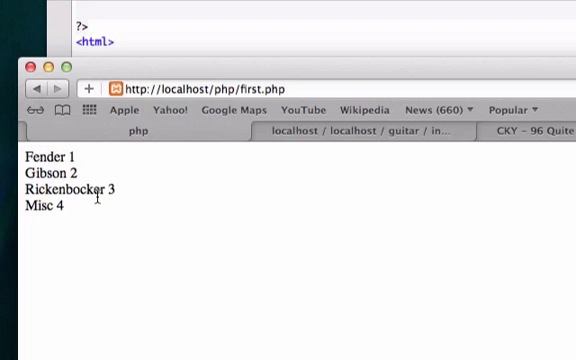
mouse_move(267, 23)
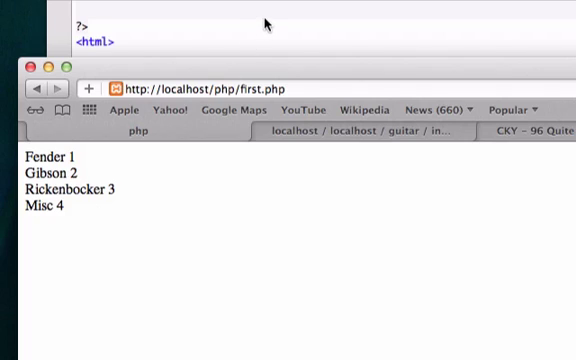
mouse_move(244, 225)
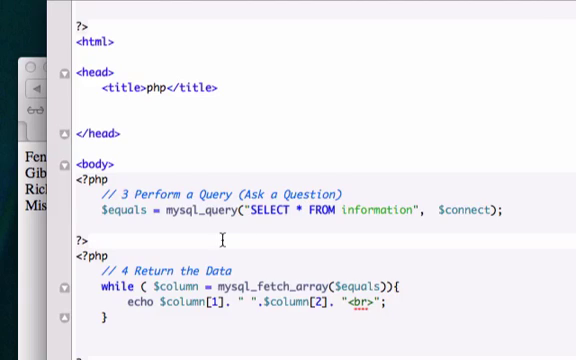
mouse_move(200, 330)
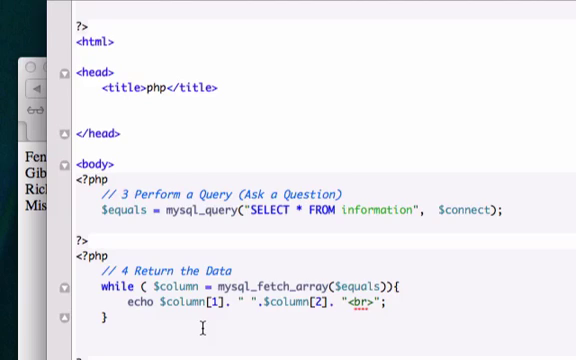